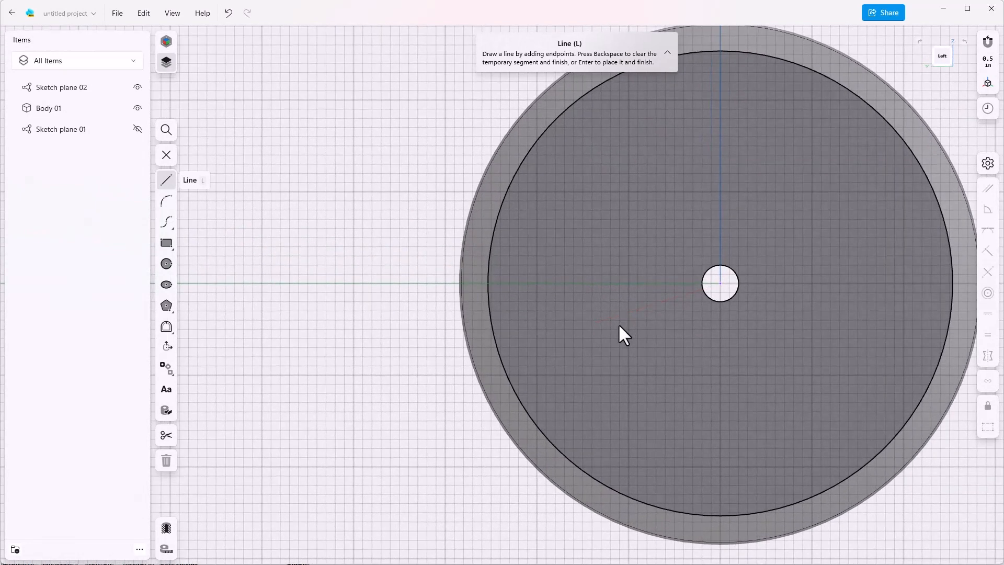
{"action": "mouse_move", "coordinate": [438, 309]}
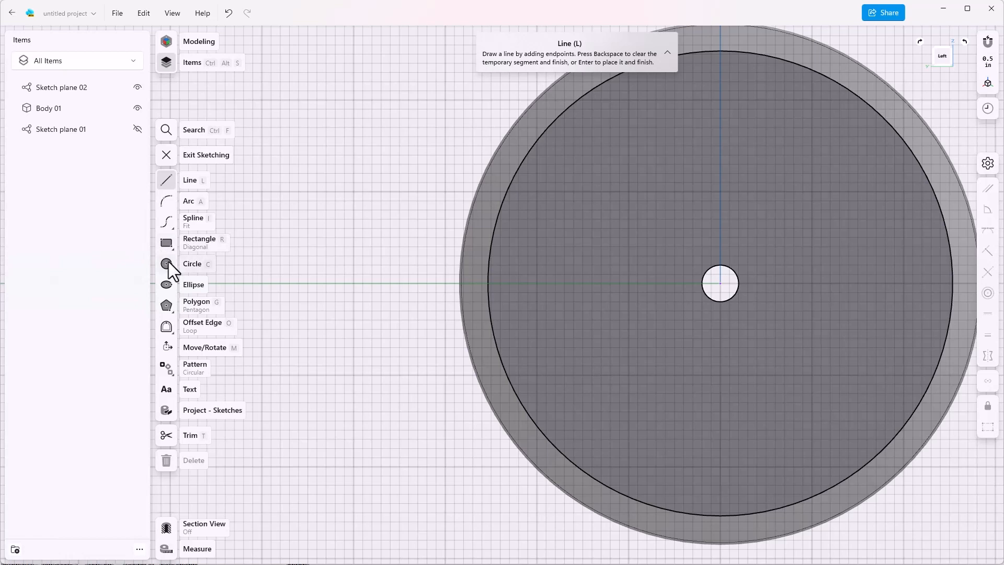
Sketch a large circle above the hub hole and a small circle to its upper right
{"action": "left_click", "coordinate": [166, 263]}
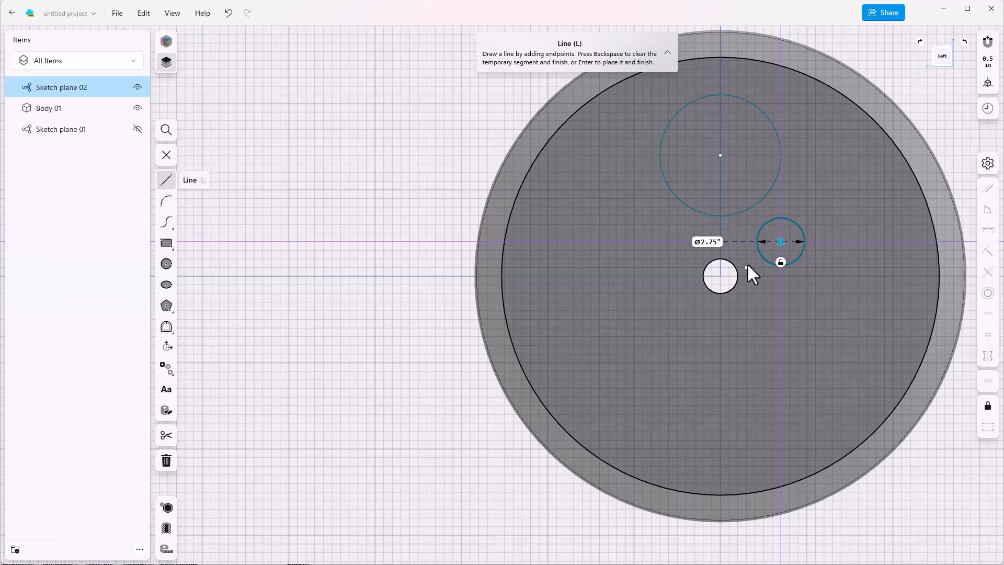
{"action": "left_click", "coordinate": [719, 276]}
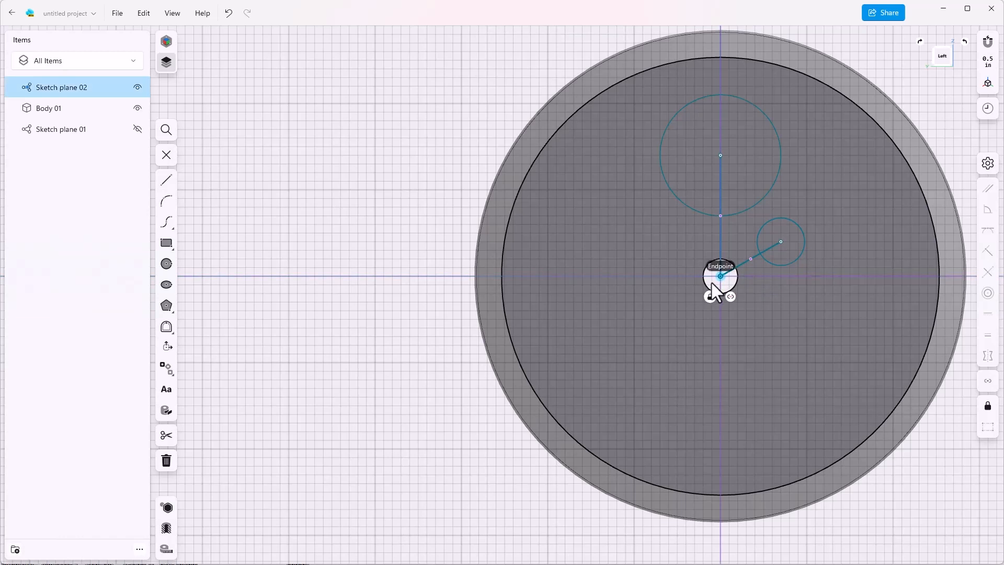
Draw lines from the hub centre to both circle centres with a 36° angle between them
{"action": "left_click", "coordinate": [719, 276]}
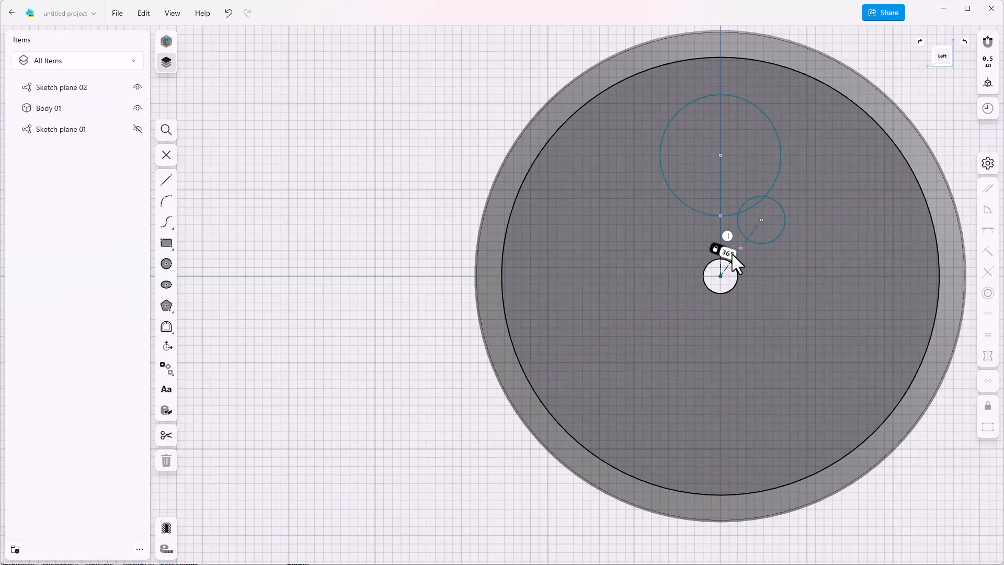
{"action": "mouse_move", "coordinate": [750, 265]}
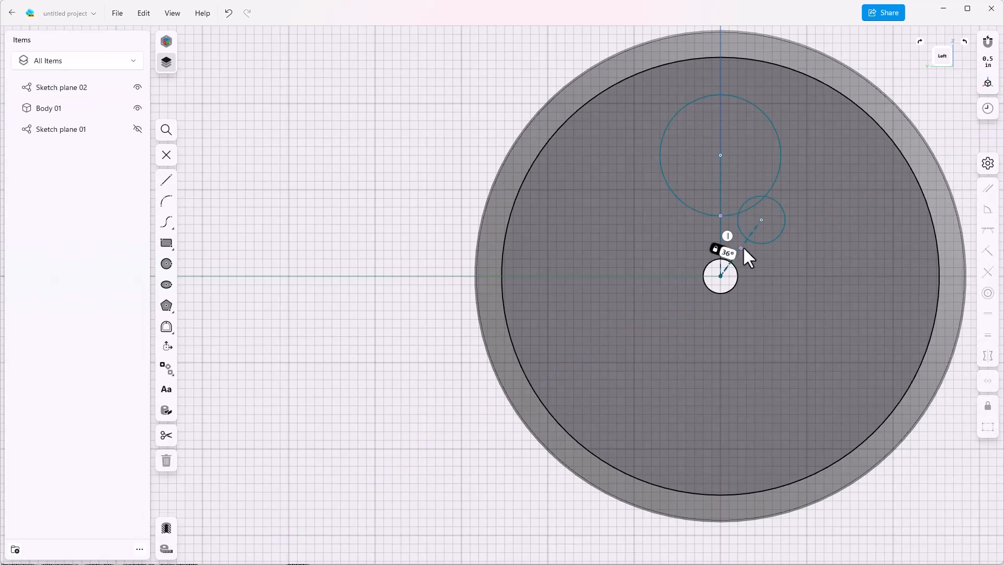
{"action": "mouse_move", "coordinate": [707, 271]}
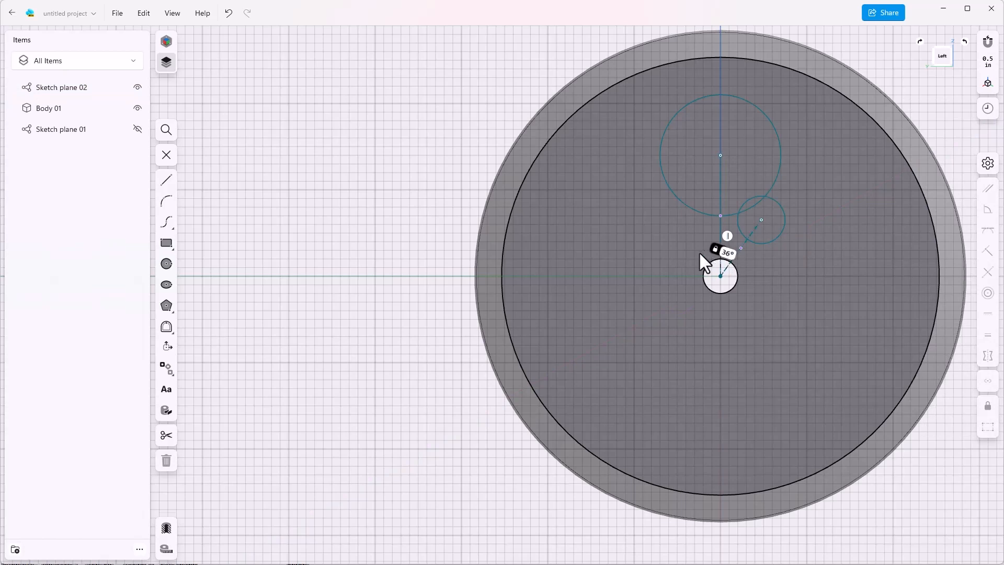
{"action": "mouse_move", "coordinate": [751, 260]}
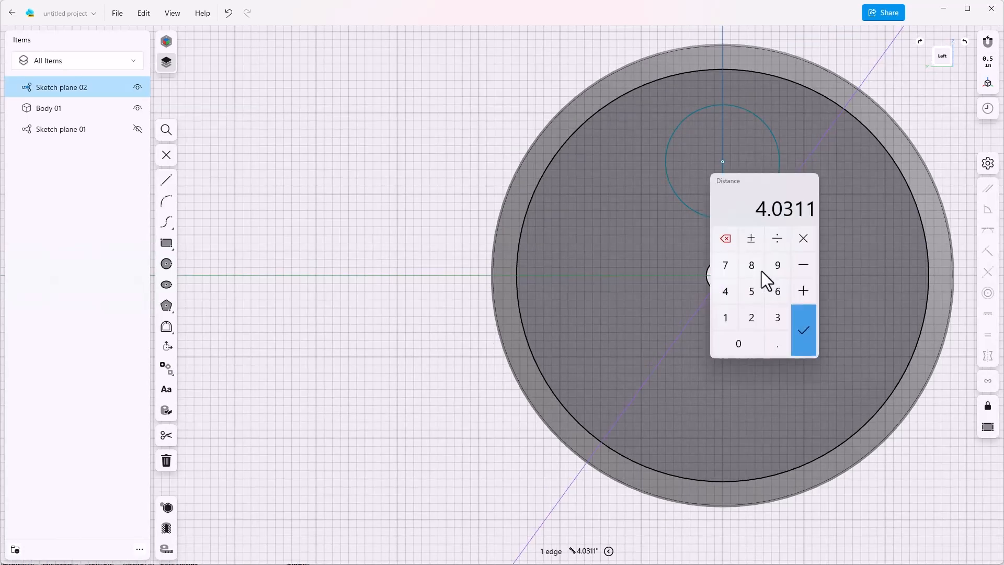
Dimension the small circle's distance from the hub and set diameters to 1 in and 5 in
{"action": "left_click", "coordinate": [803, 329]}
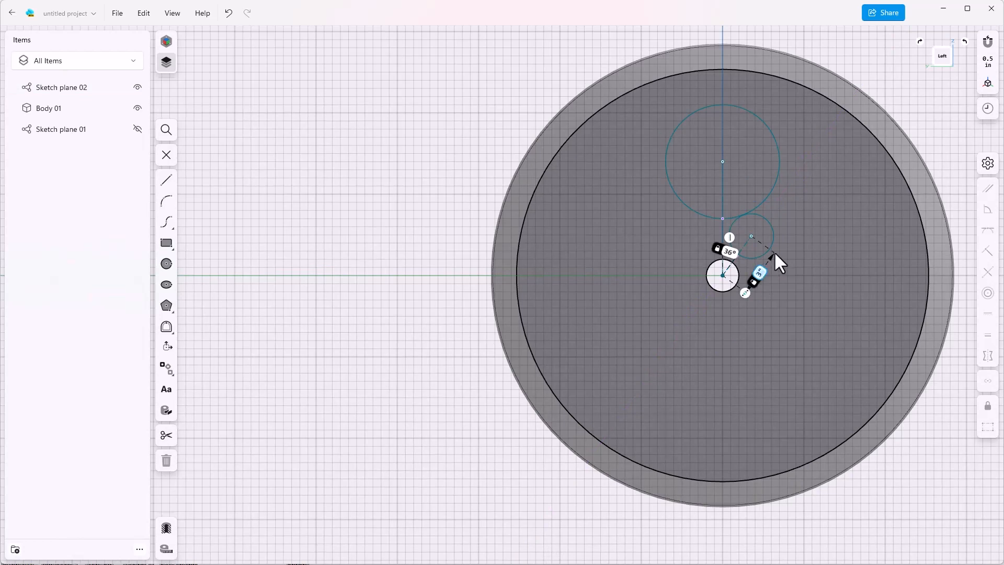
{"action": "mouse_move", "coordinate": [774, 238]}
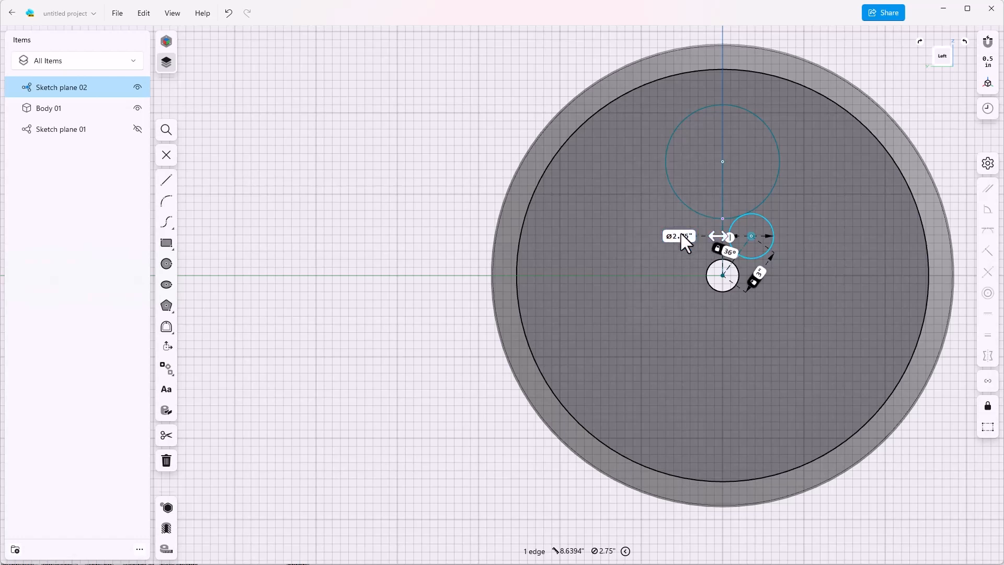
{"action": "left_click", "coordinate": [677, 236]}
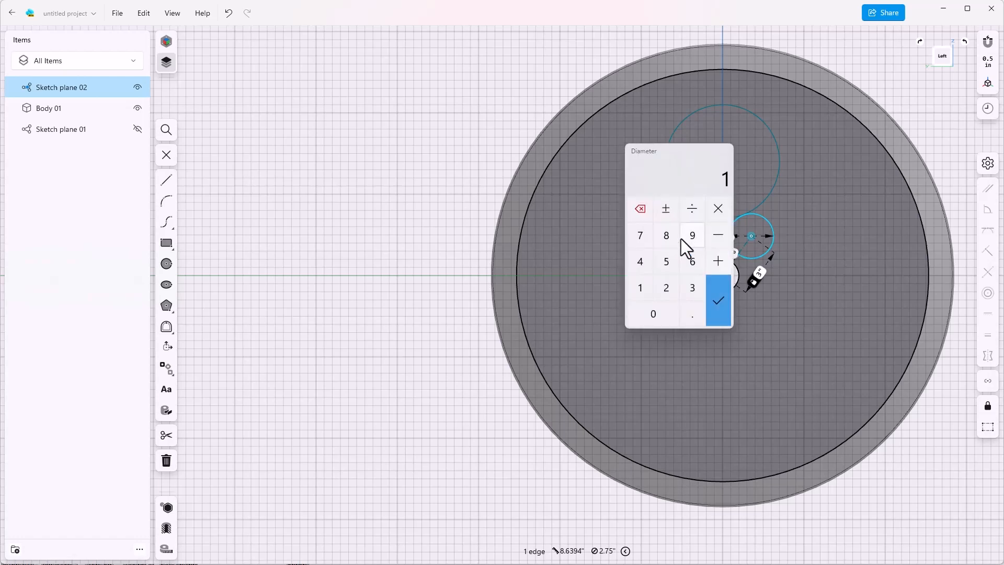
{"action": "left_click", "coordinate": [717, 300]}
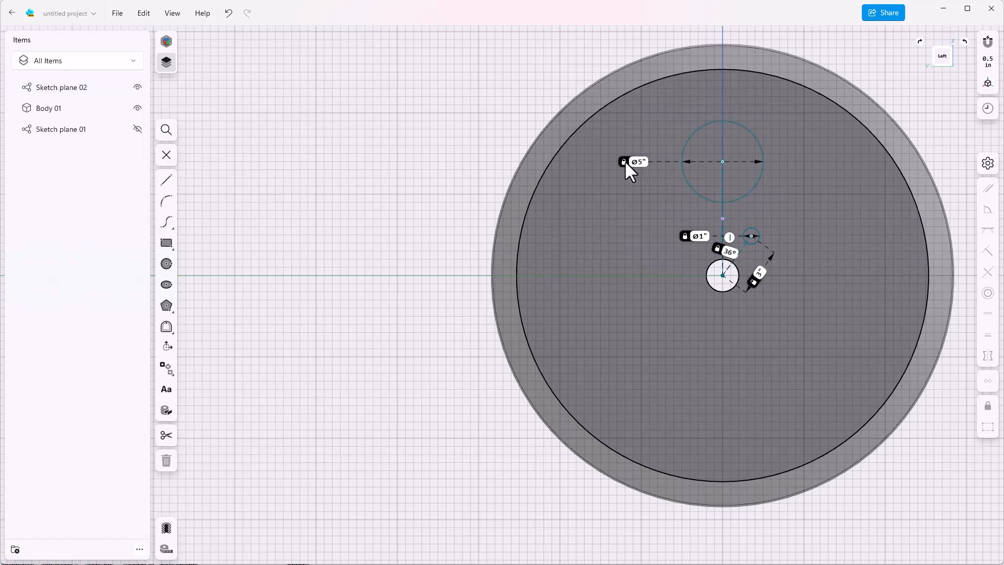
{"action": "mouse_move", "coordinate": [725, 218]}
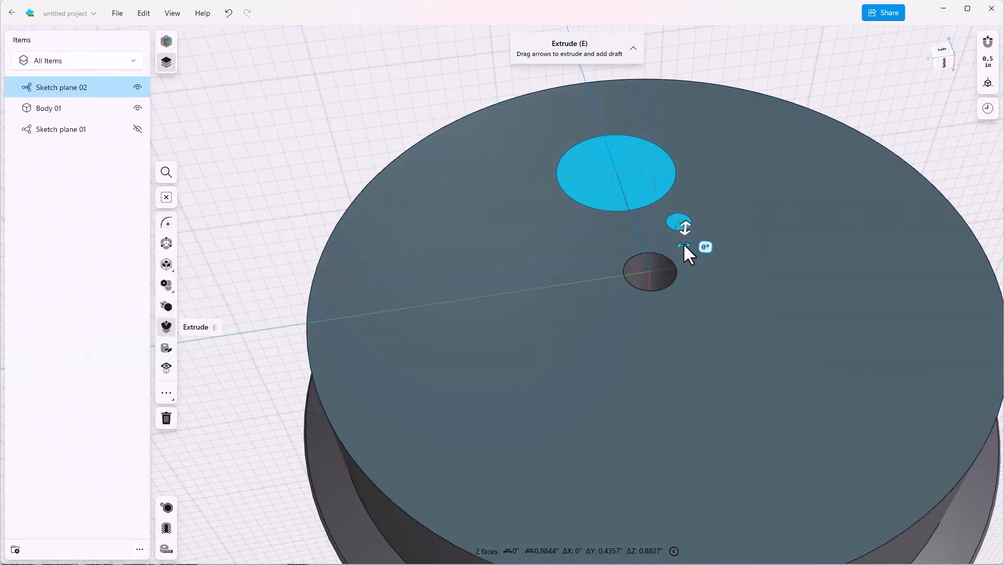
Extrude-cut both circles through the wheel with a 5° draft angle
{"action": "left_click", "coordinate": [706, 248]}
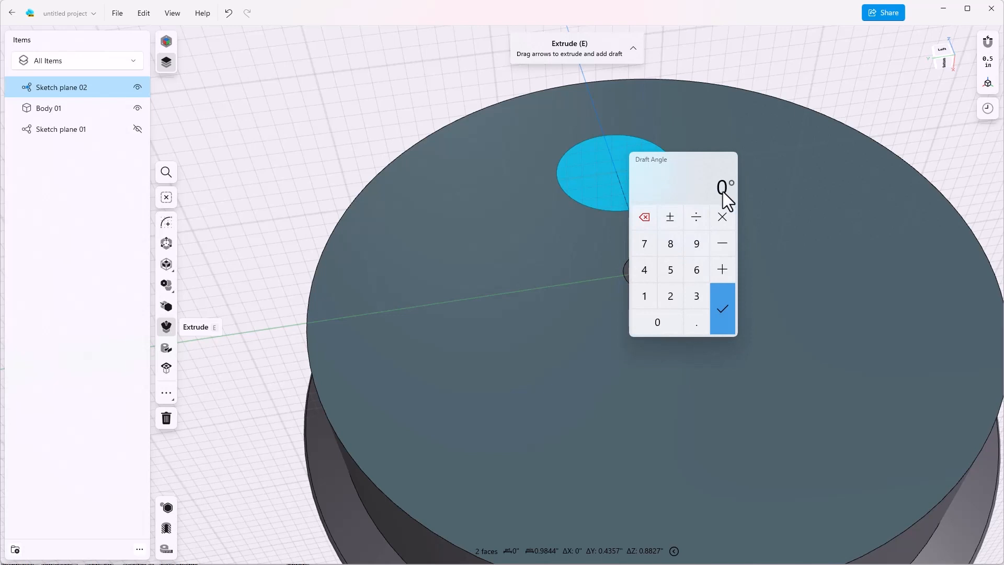
{"action": "left_click", "coordinate": [670, 269]}
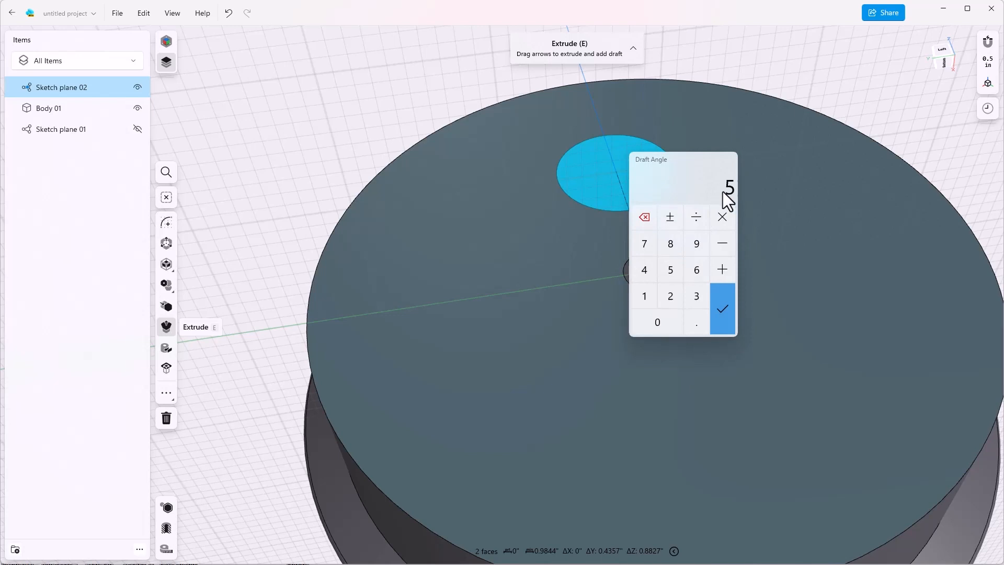
{"action": "left_click", "coordinate": [722, 309]}
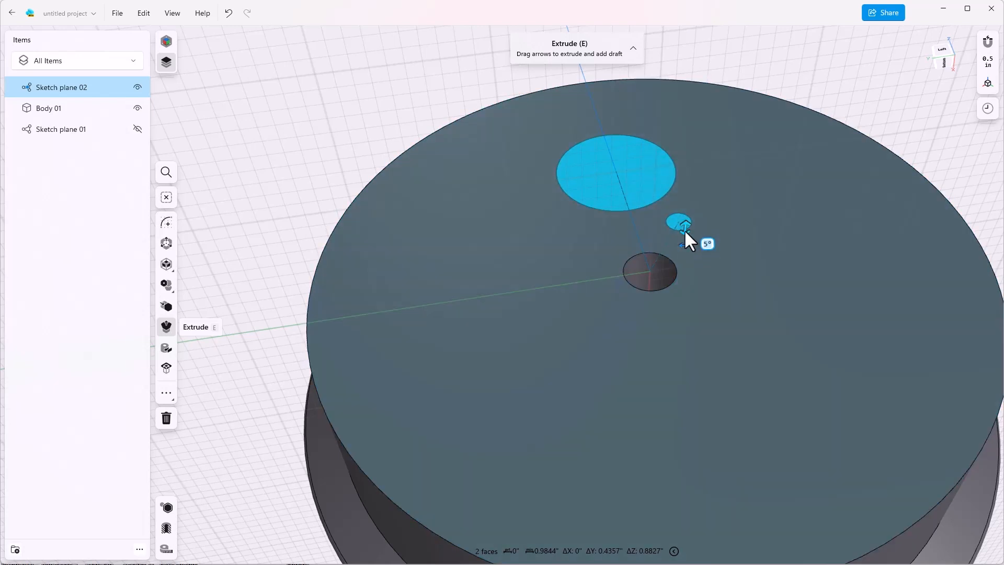
{"action": "left_click_drag", "start_coordinate": [684, 228], "coordinate": [676, 328]}
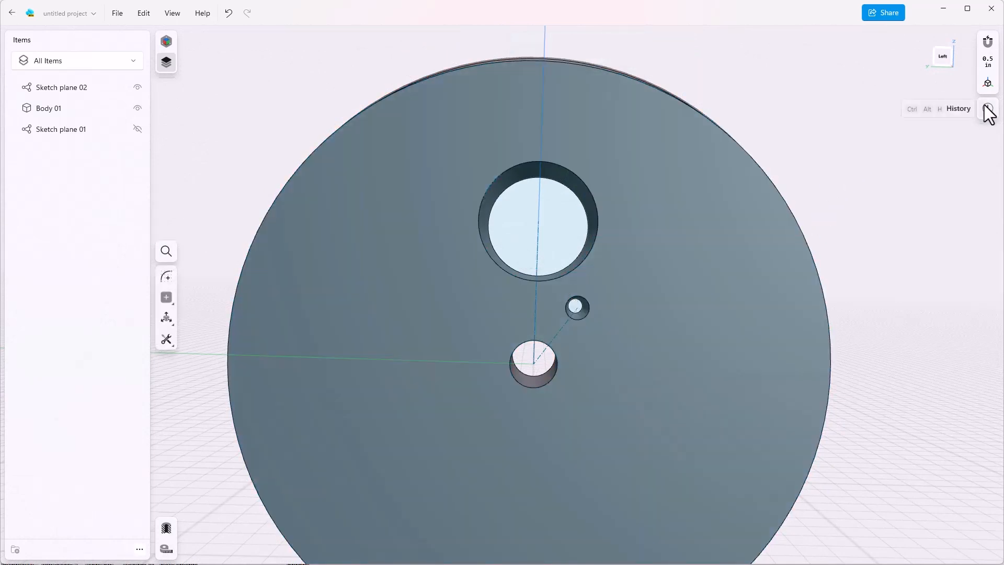
Open the History panel and expand the Extrude entry to show its settings
{"action": "left_click", "coordinate": [988, 110]}
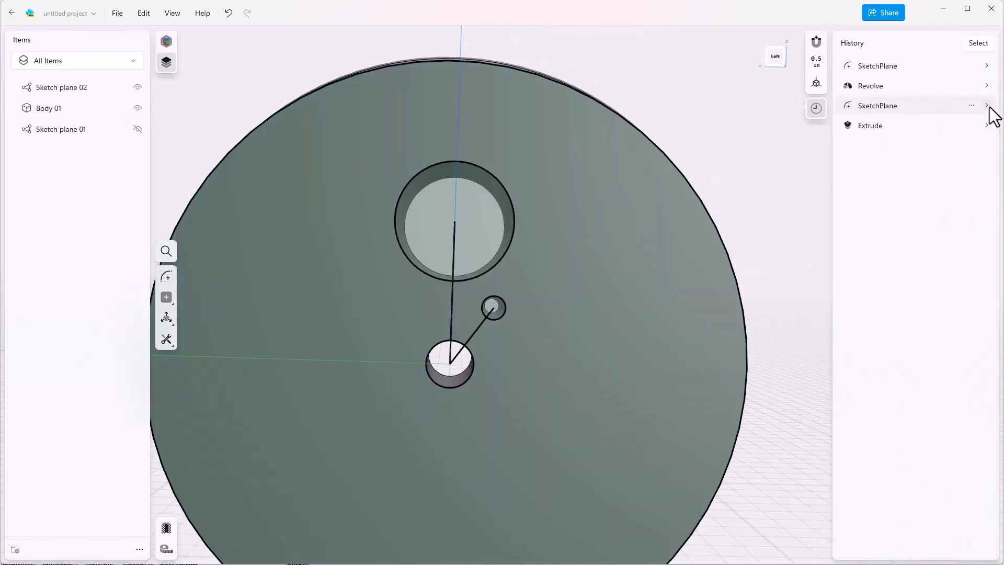
{"action": "left_click", "coordinate": [870, 126]}
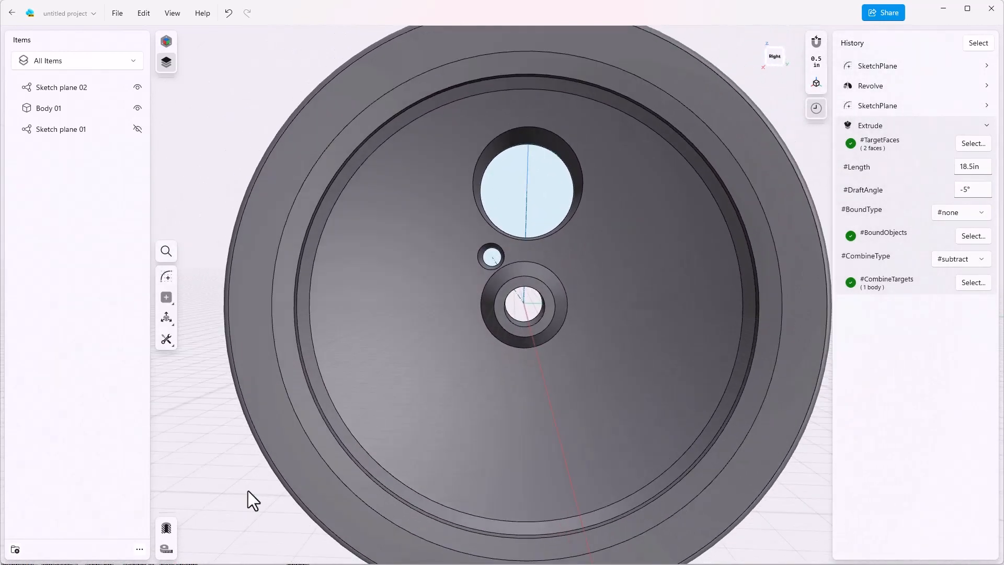
{"action": "mouse_move", "coordinate": [190, 342]}
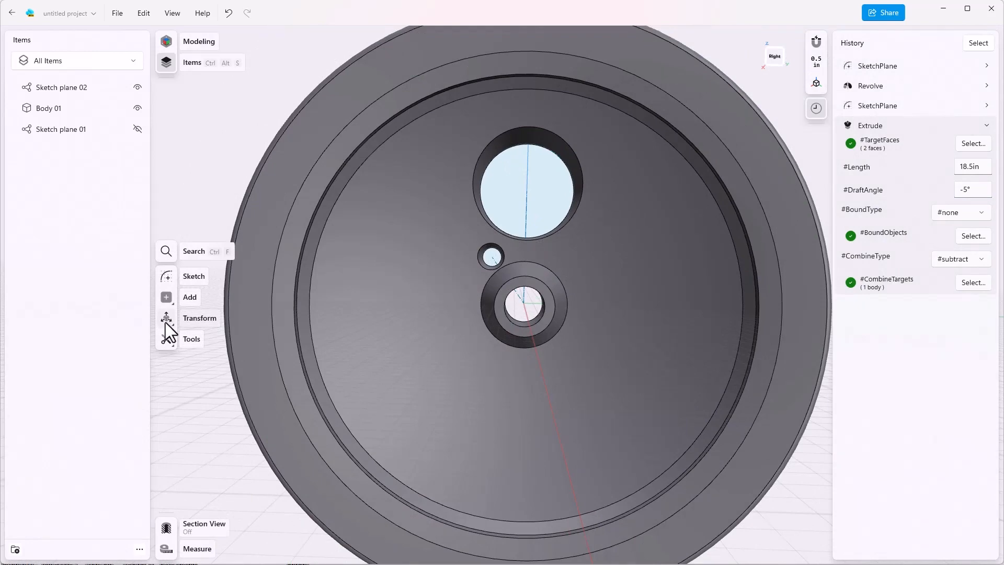
{"action": "left_click", "coordinate": [166, 318]}
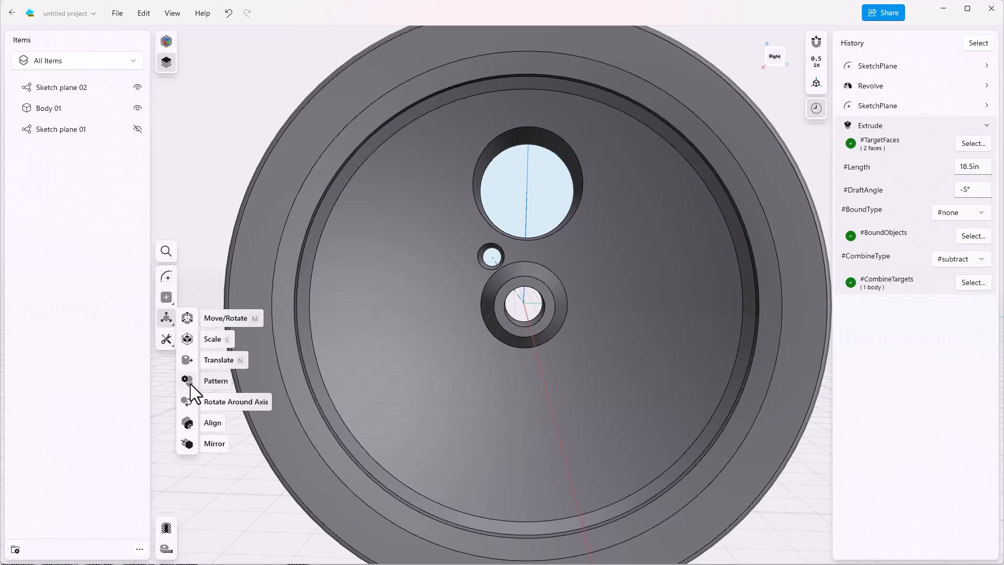
{"action": "mouse_move", "coordinate": [273, 505]}
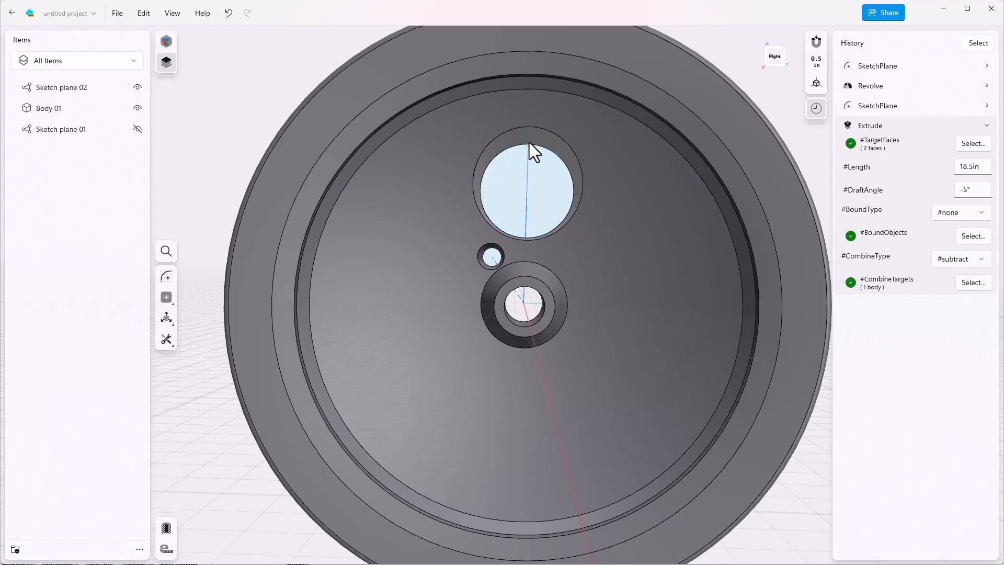
{"action": "mouse_move", "coordinate": [766, 247]}
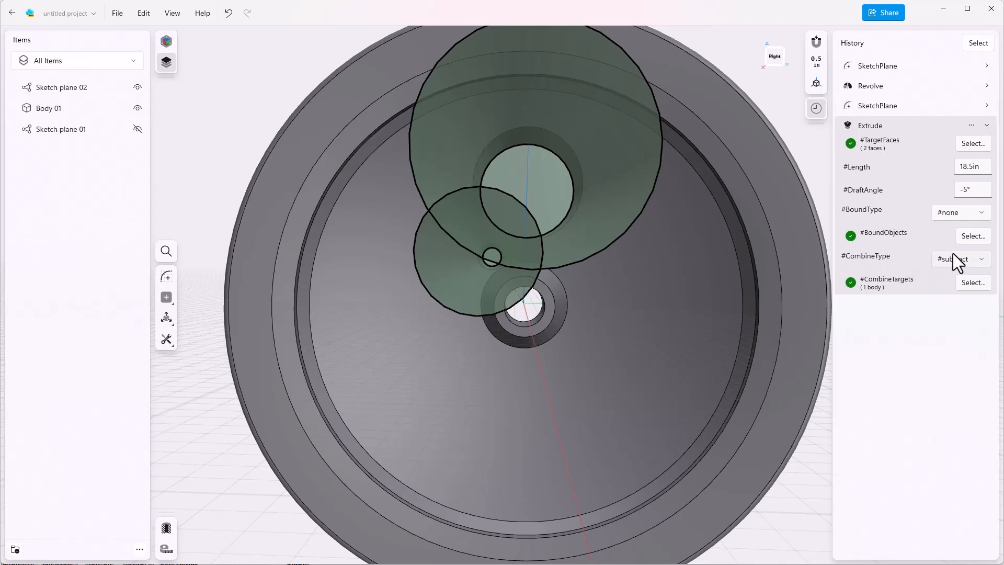
Make the drafted extrude create new bodies and view the tapered solids from above
{"action": "left_click", "coordinate": [960, 259]}
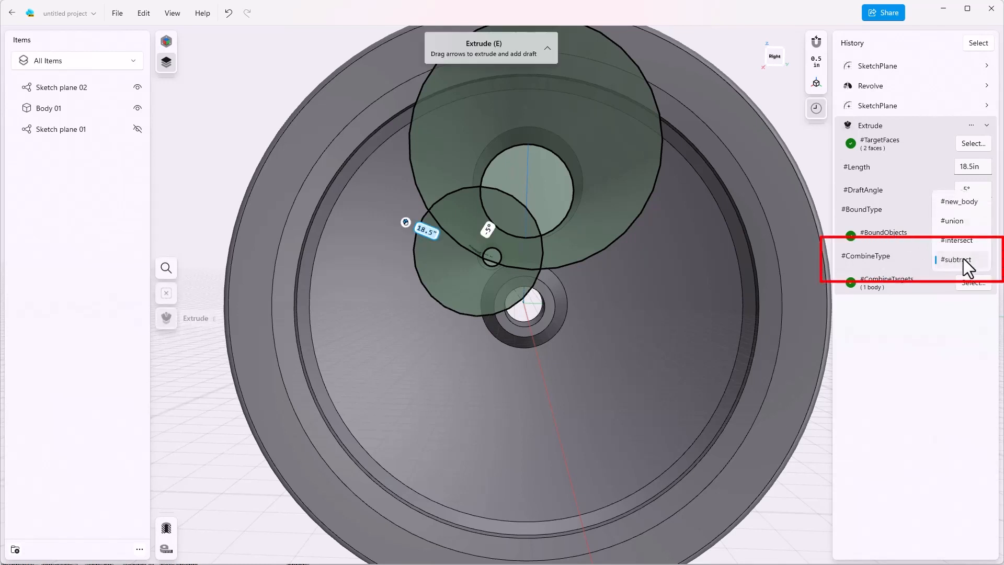
{"action": "left_click", "coordinate": [956, 259]}
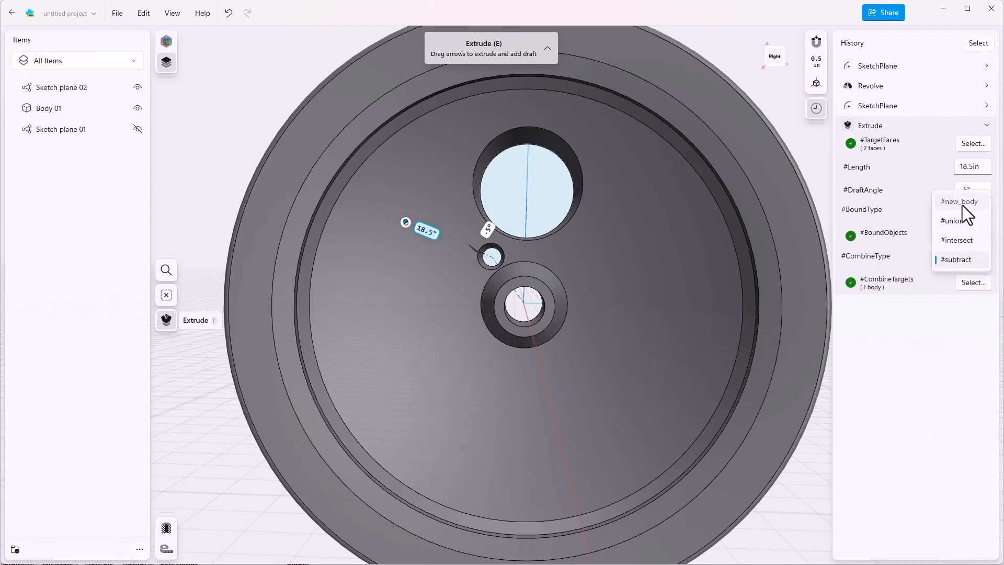
{"action": "left_click", "coordinate": [959, 202]}
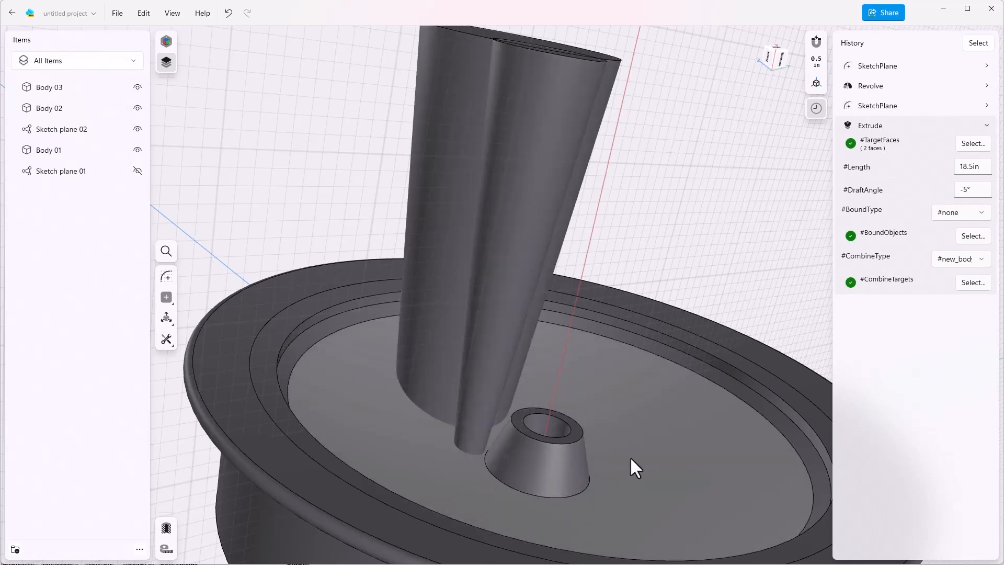
{"action": "left_click_drag", "start_coordinate": [637, 467], "coordinate": [624, 370]}
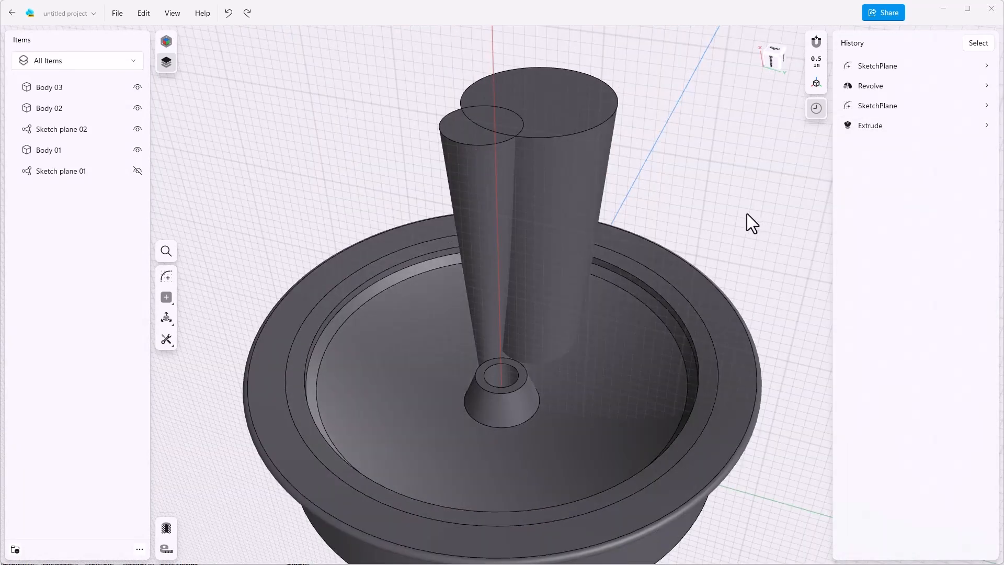
Start a Transform Pattern with the pattern type kept as Circular
{"action": "left_click", "coordinate": [166, 317]}
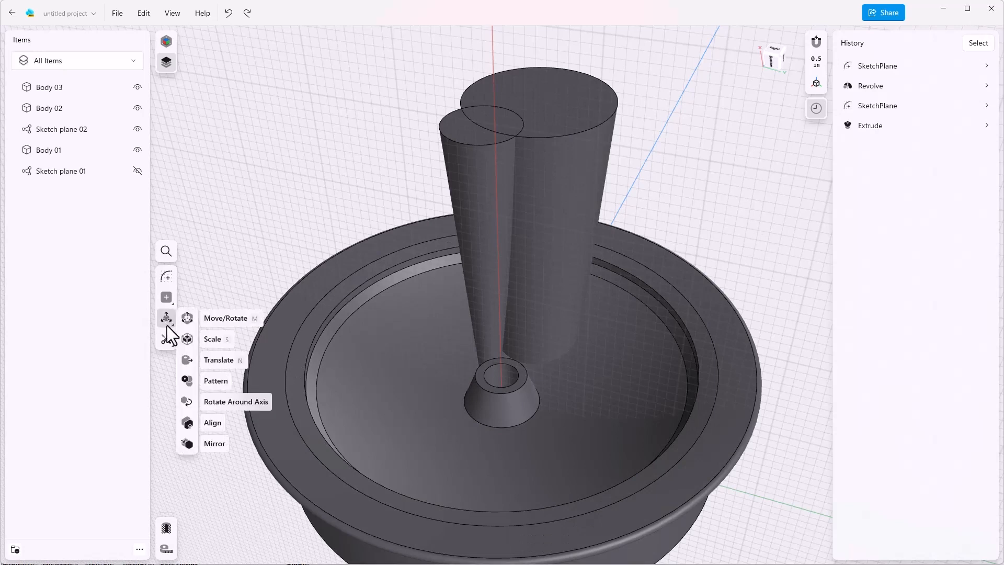
{"action": "left_click", "coordinate": [186, 380]}
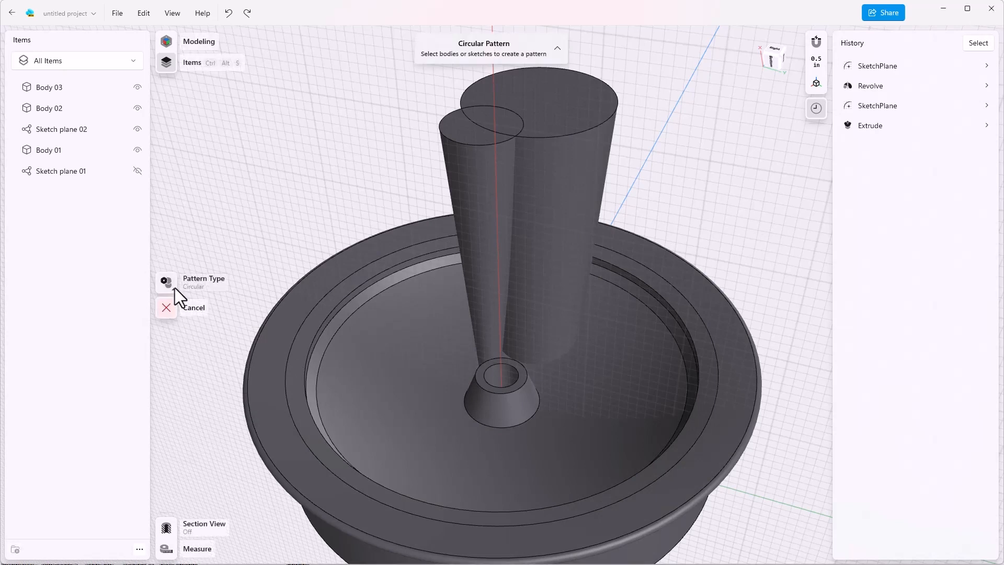
{"action": "left_click", "coordinate": [166, 282]}
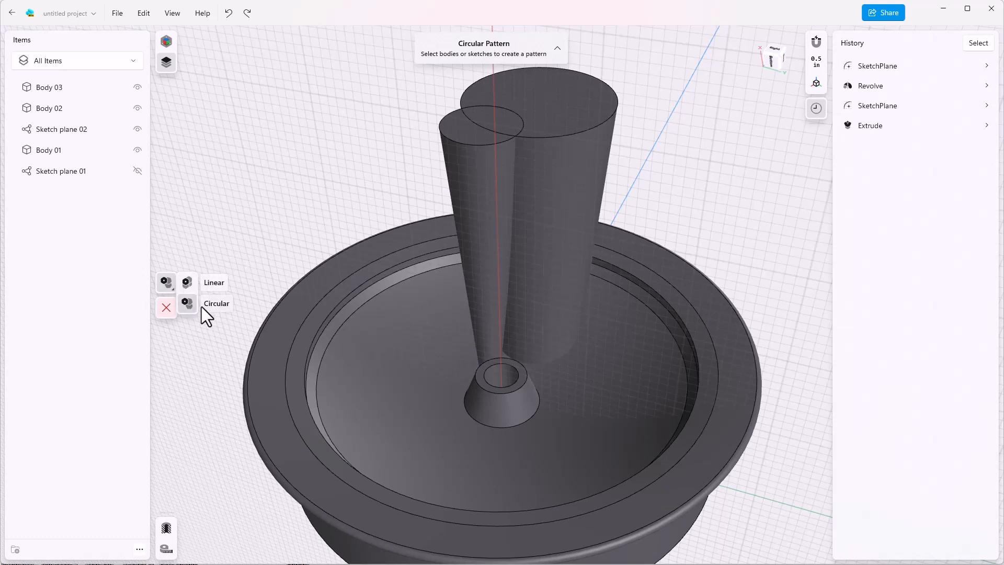
{"action": "mouse_move", "coordinate": [188, 313]}
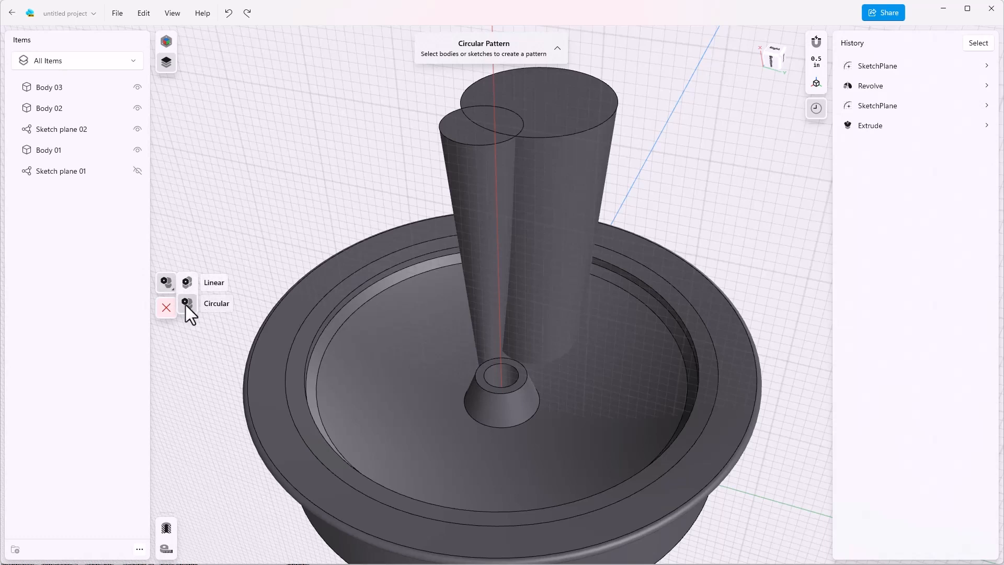
{"action": "left_click", "coordinate": [187, 303]}
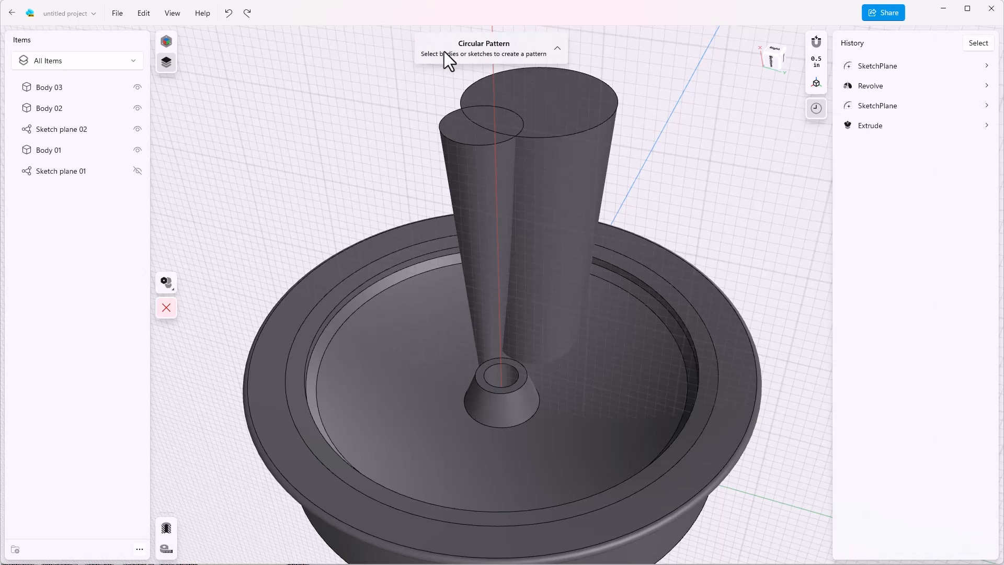
{"action": "mouse_move", "coordinate": [508, 62]}
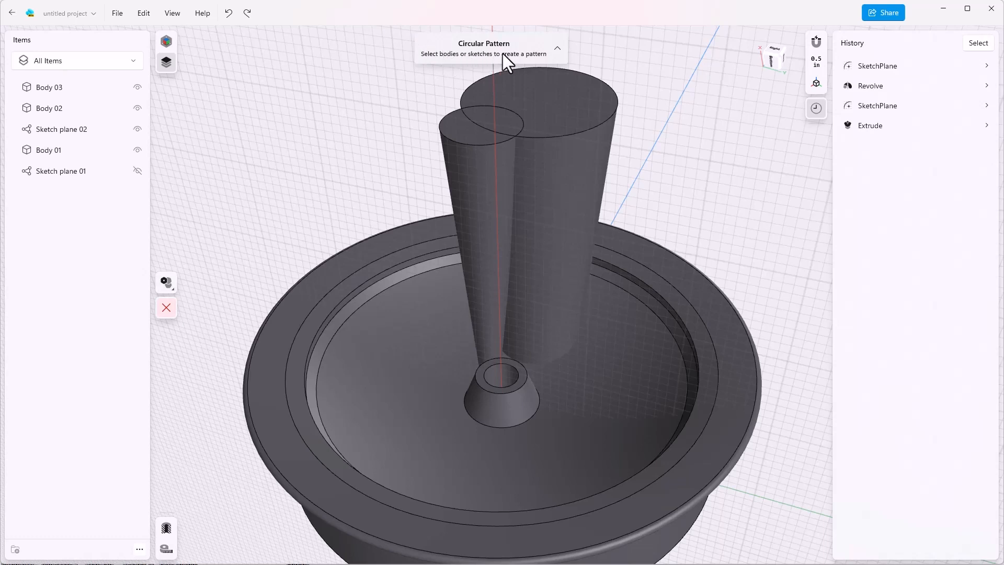
{"action": "mouse_move", "coordinate": [527, 62]}
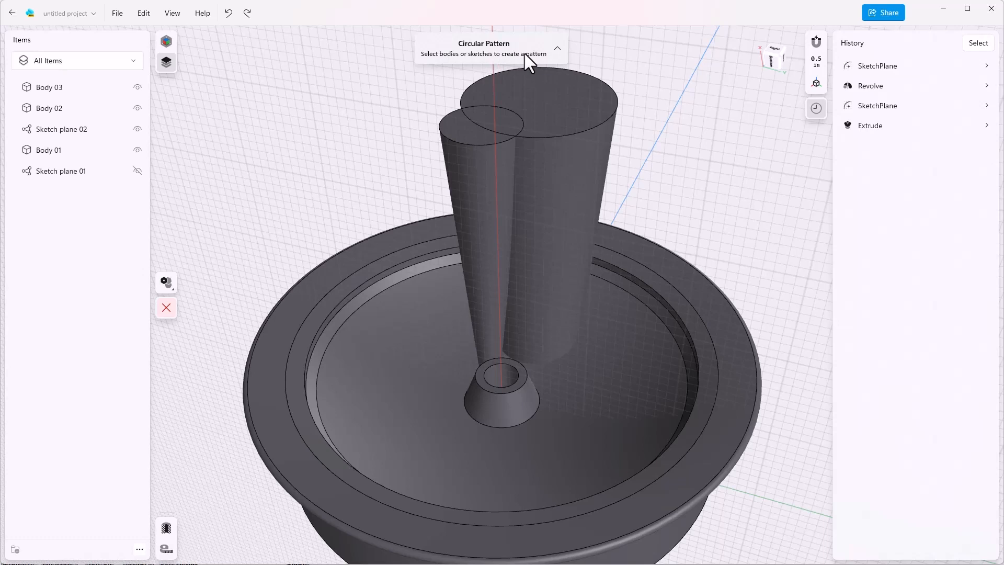
{"action": "mouse_move", "coordinate": [296, 84]}
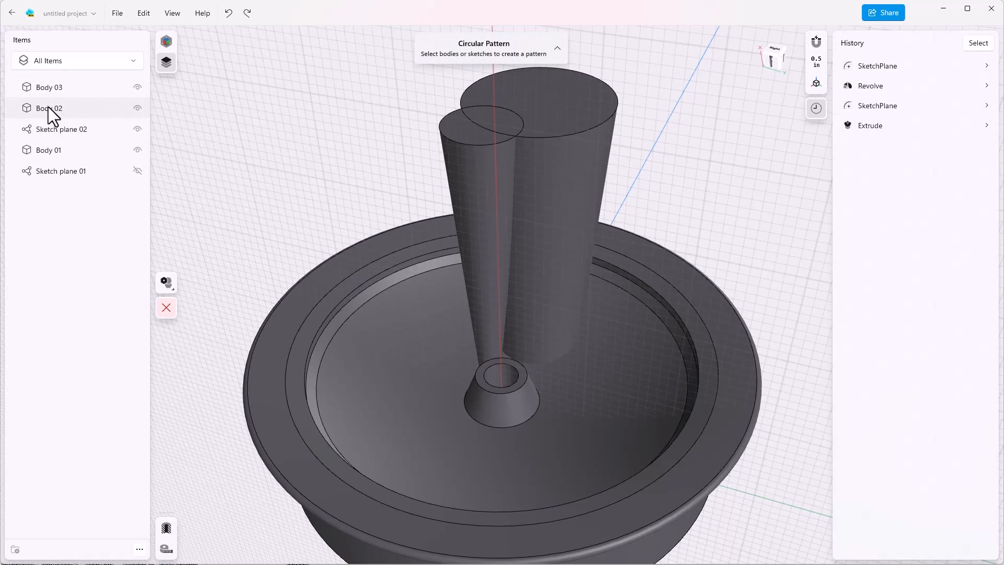
Add Body 02 to the circular pattern's items
{"action": "left_click", "coordinate": [50, 87]}
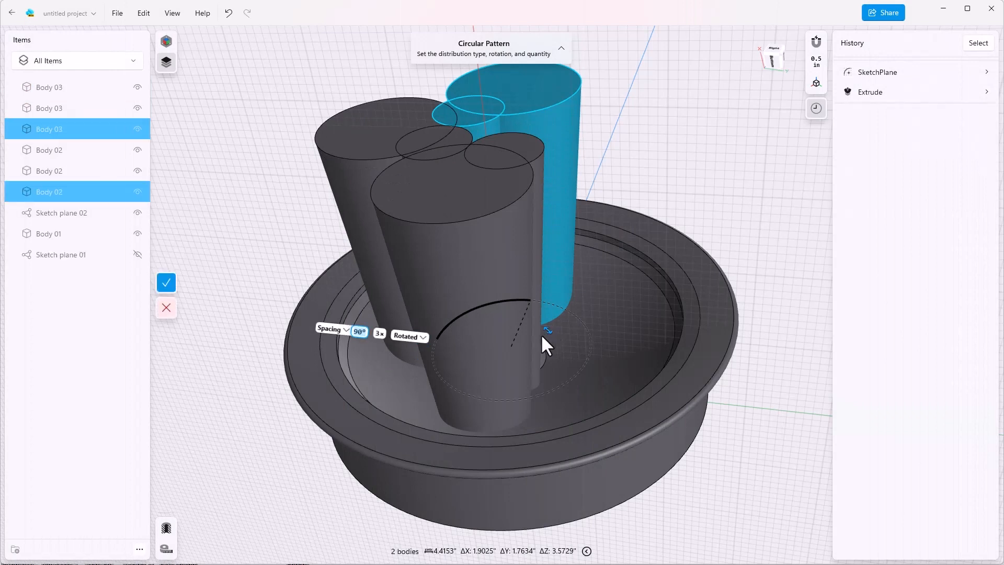
{"action": "mouse_move", "coordinate": [420, 368]}
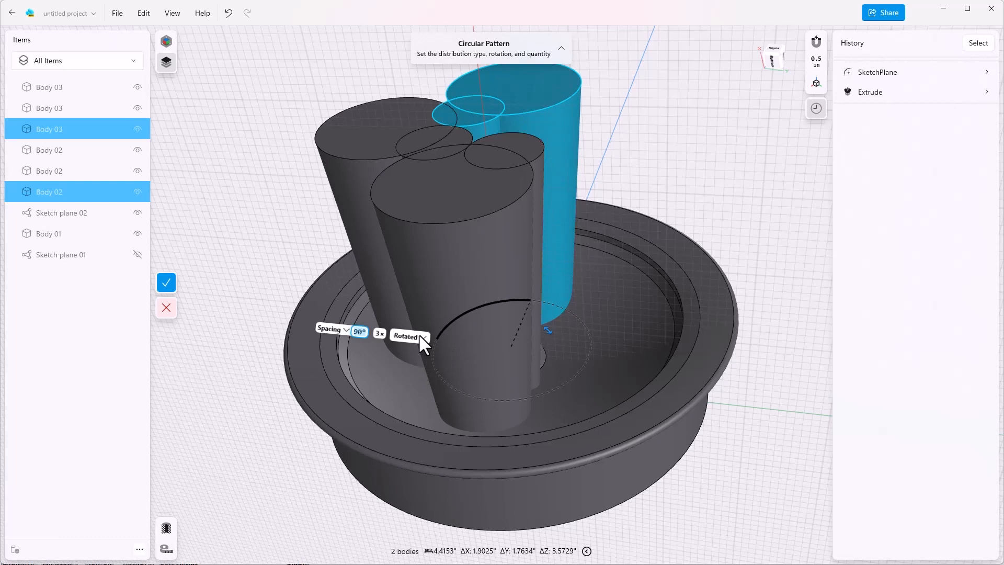
{"action": "mouse_move", "coordinate": [425, 352]}
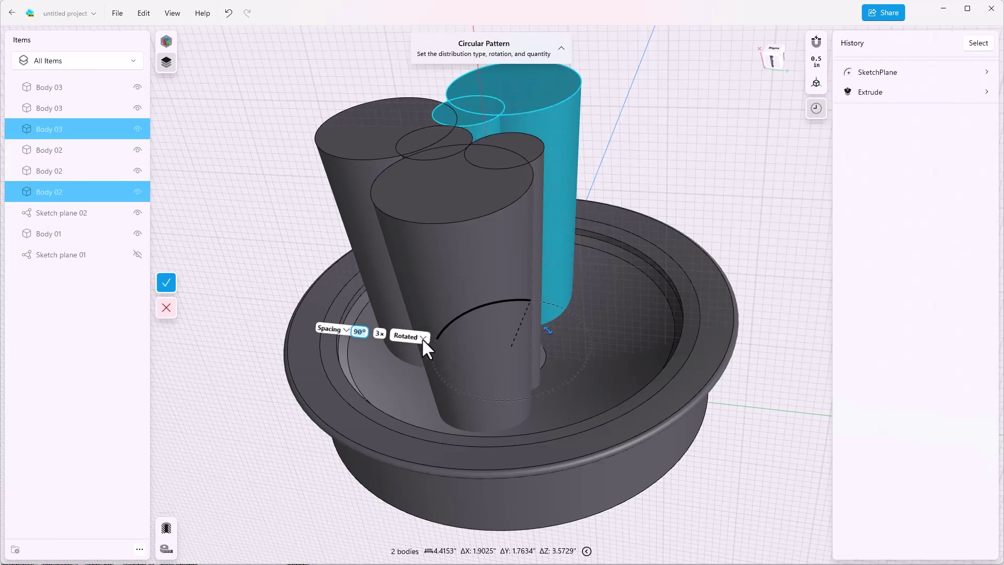
{"action": "left_click", "coordinate": [405, 331]}
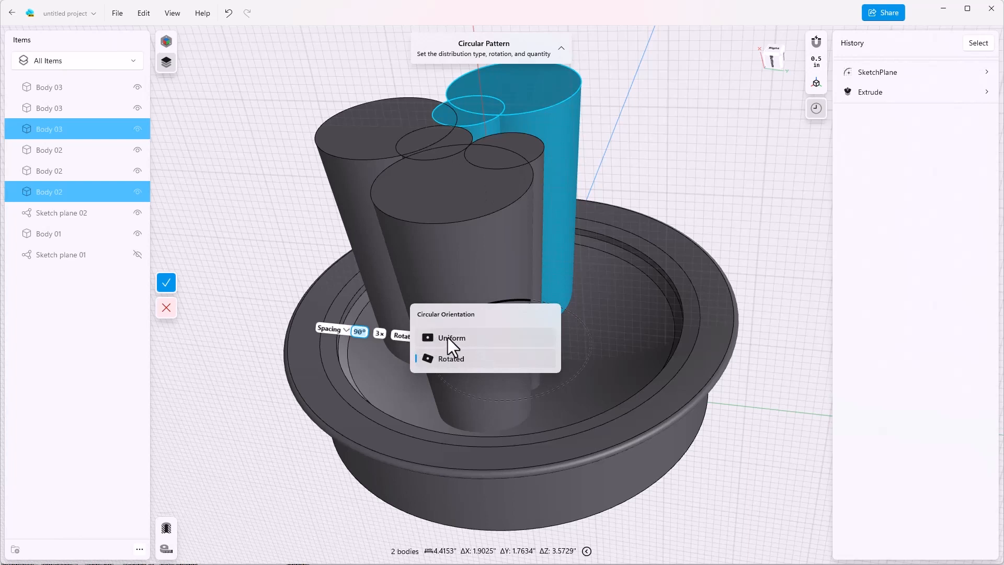
{"action": "left_click", "coordinate": [451, 338]}
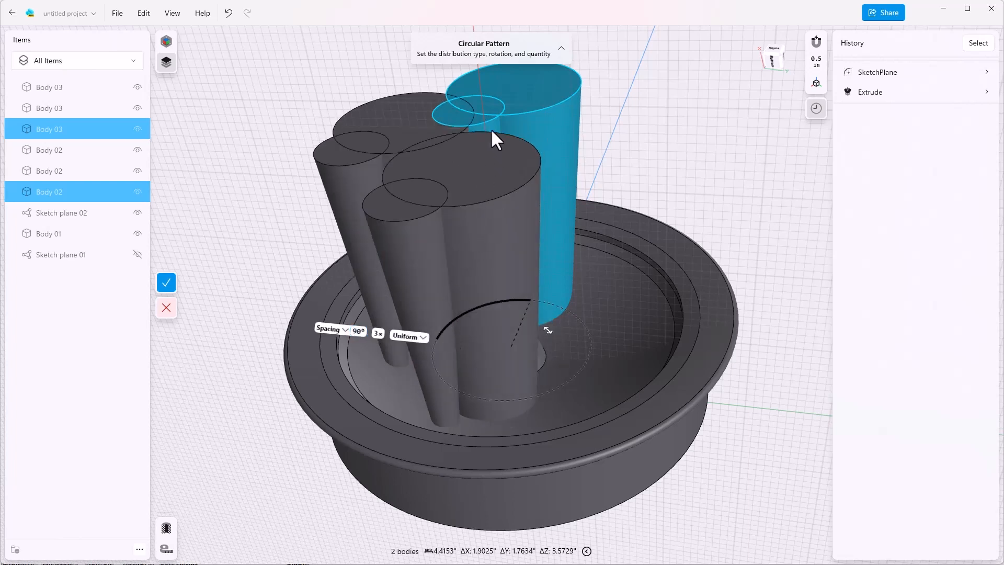
{"action": "mouse_move", "coordinate": [527, 100]}
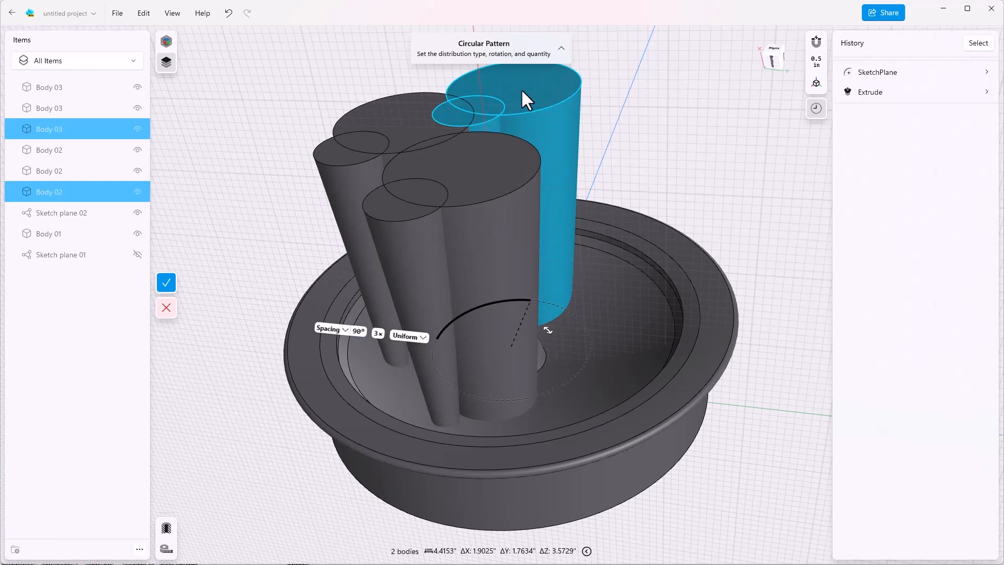
{"action": "mouse_move", "coordinate": [509, 110]}
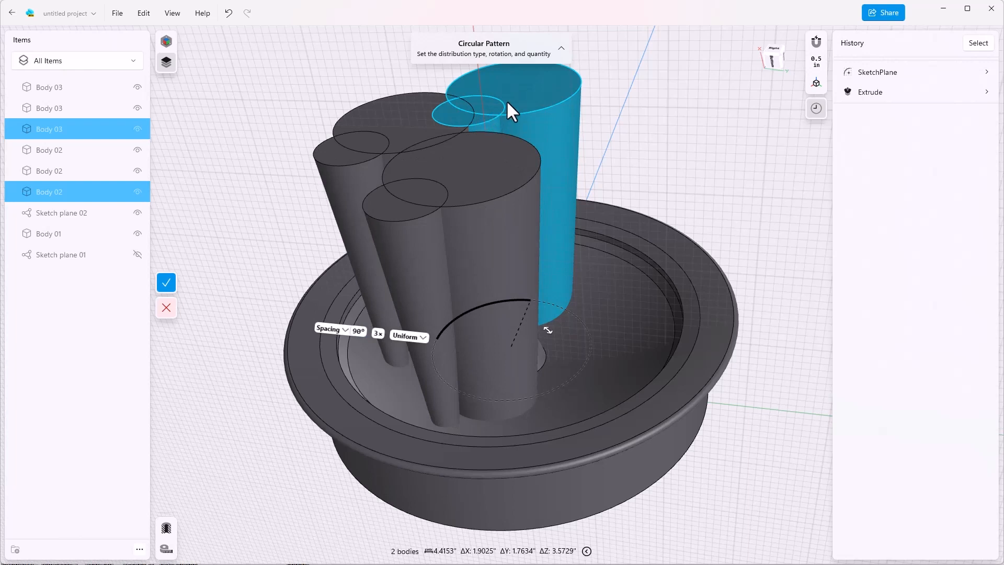
{"action": "mouse_move", "coordinate": [386, 221]}
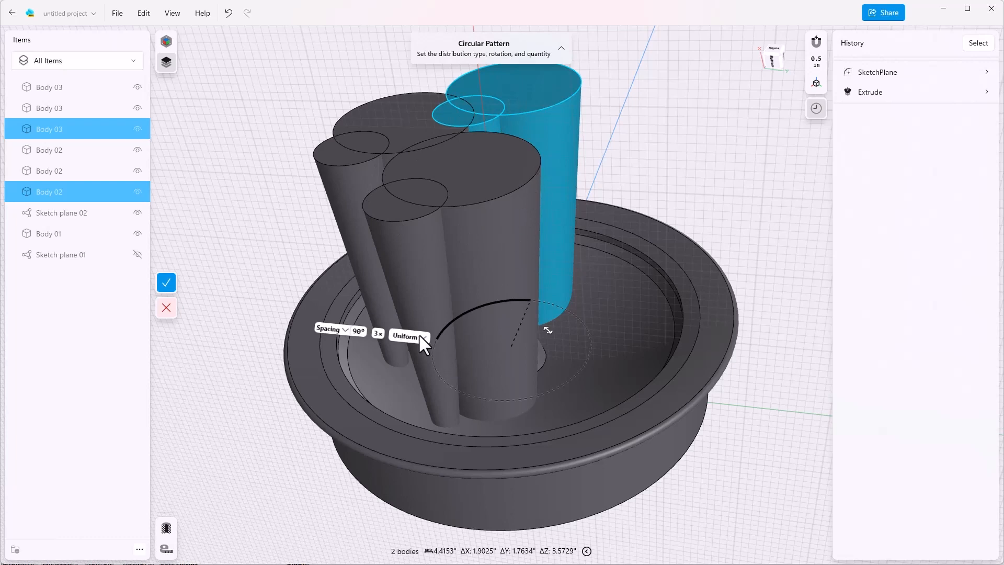
{"action": "left_click", "coordinate": [406, 335]}
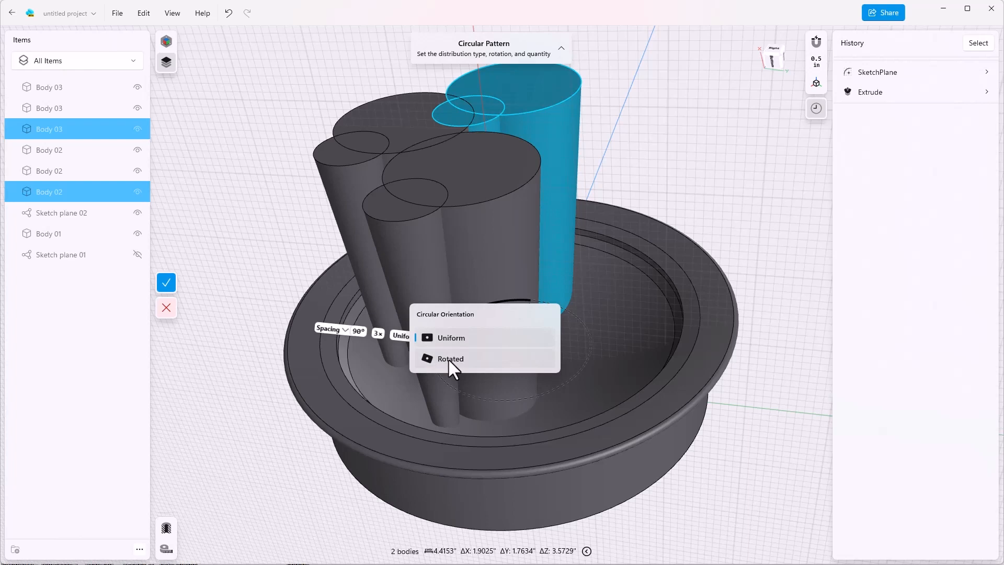
{"action": "left_click", "coordinate": [449, 358]}
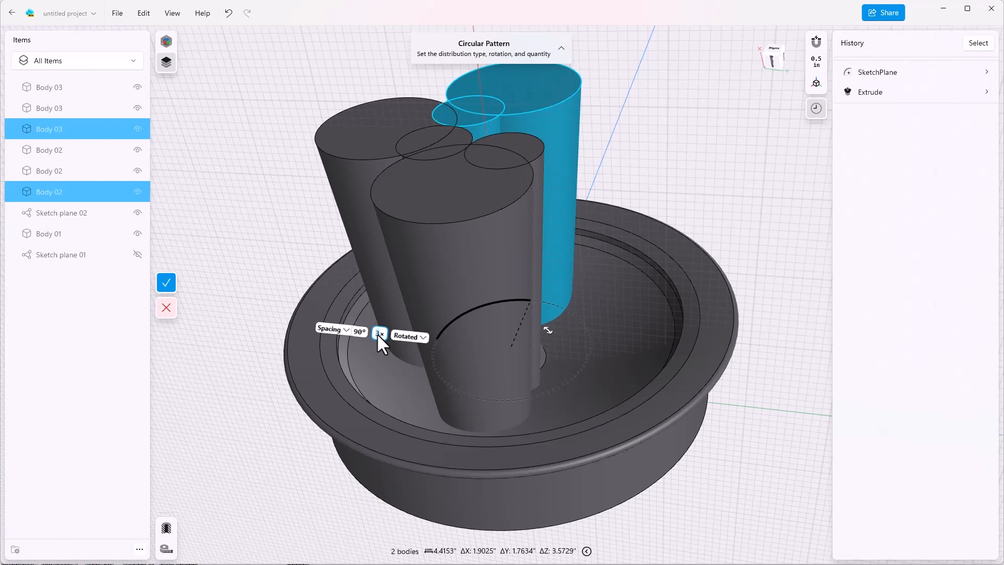
Set the circular pattern to 5 copies at 72° spacing and apply it
{"action": "left_click", "coordinate": [378, 333]}
{"action": "type", "text": "5"}
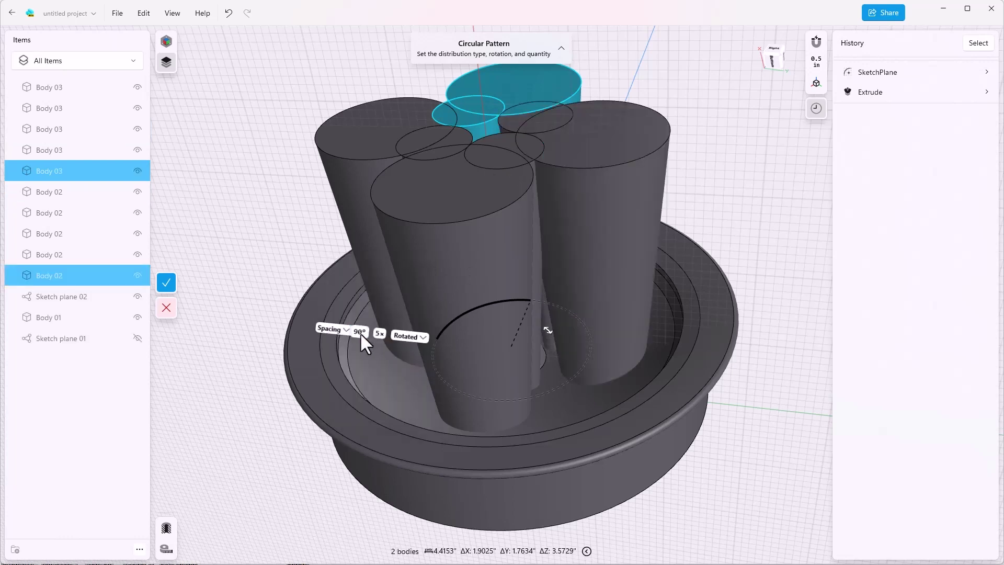
{"action": "left_click", "coordinate": [361, 333]}
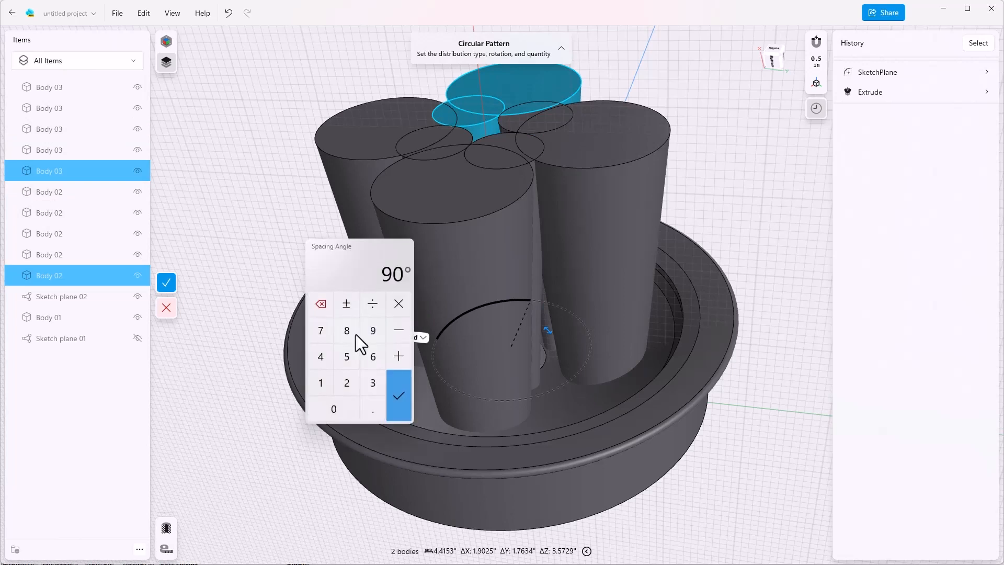
{"action": "left_click", "coordinate": [399, 395]}
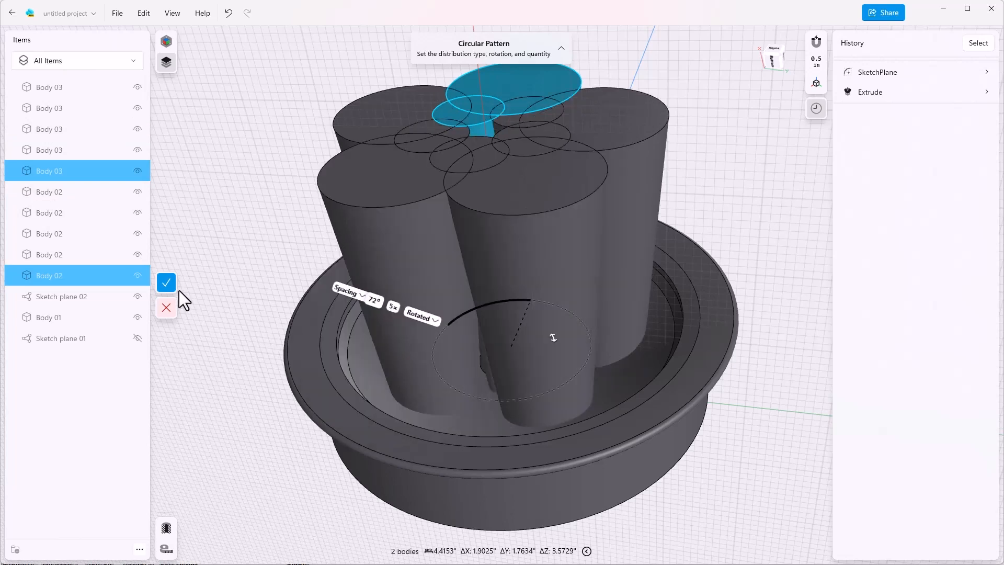
{"action": "left_click", "coordinate": [166, 282]}
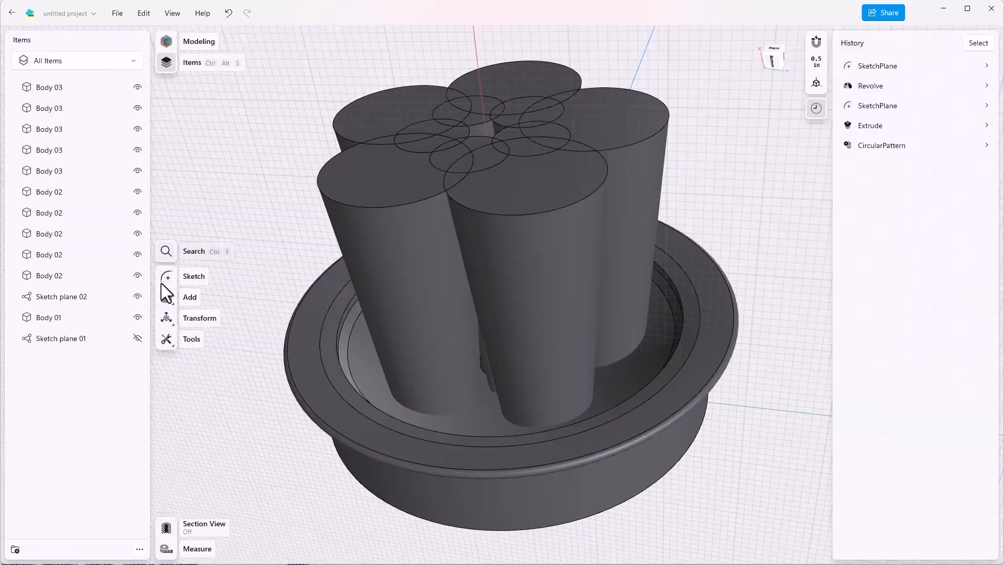